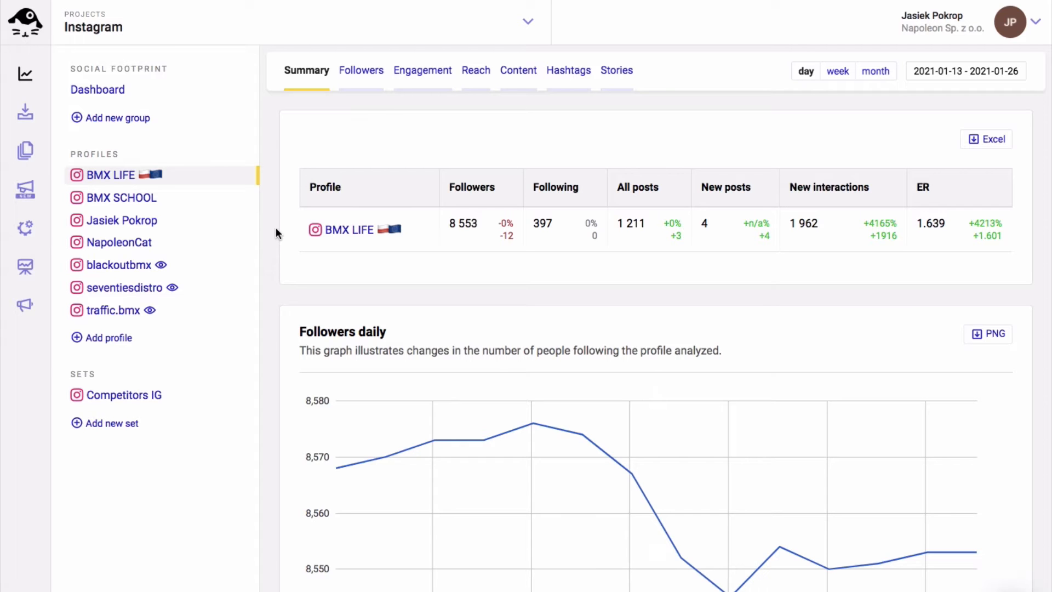
mouse_move(43, 167)
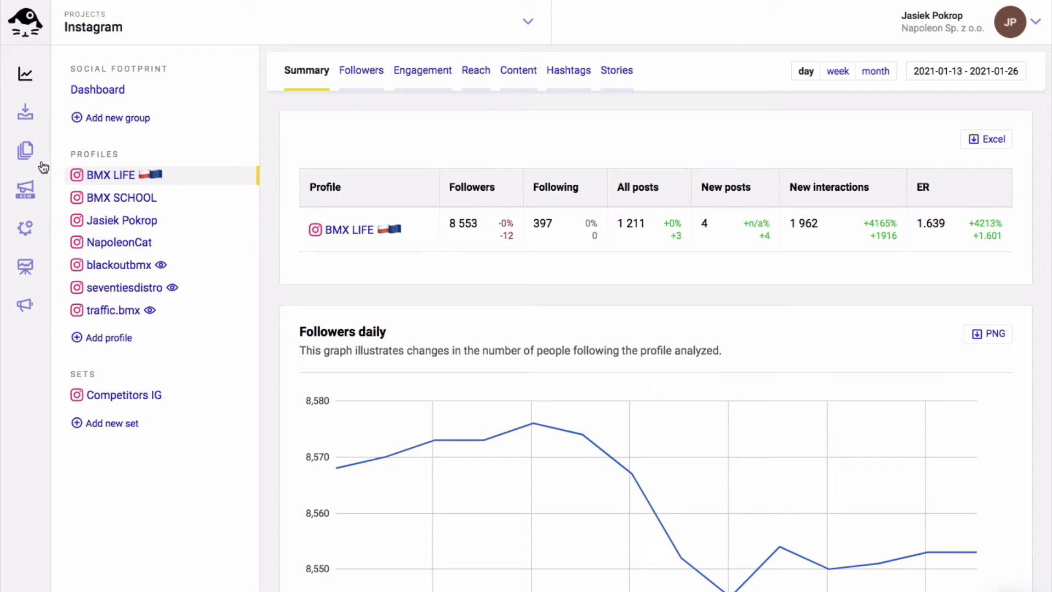
- Create a new report spanning the last 30 days in English, listing Instagram profiles
click(25, 152)
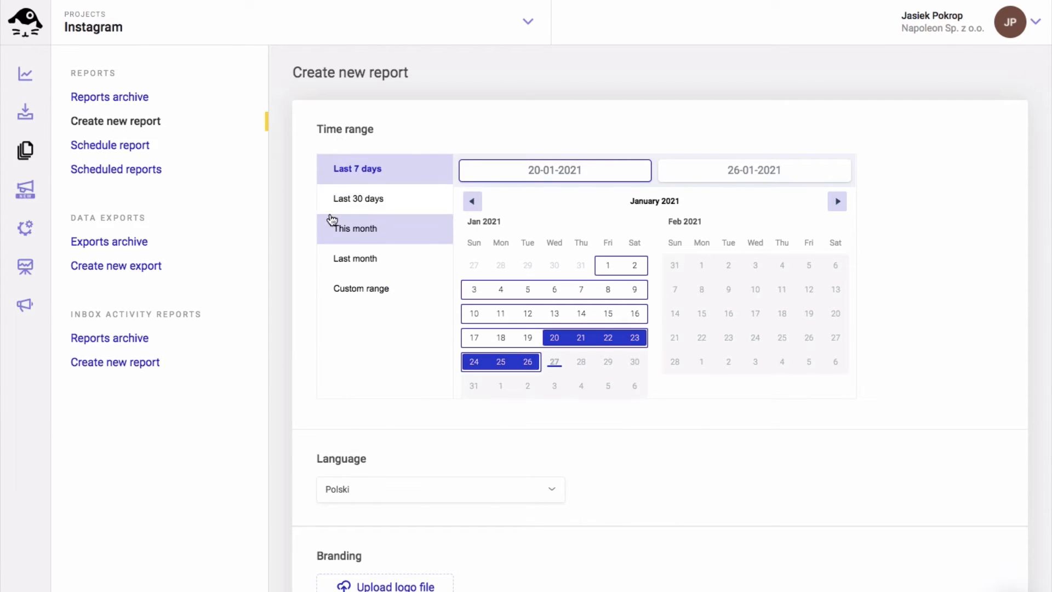
click(383, 198)
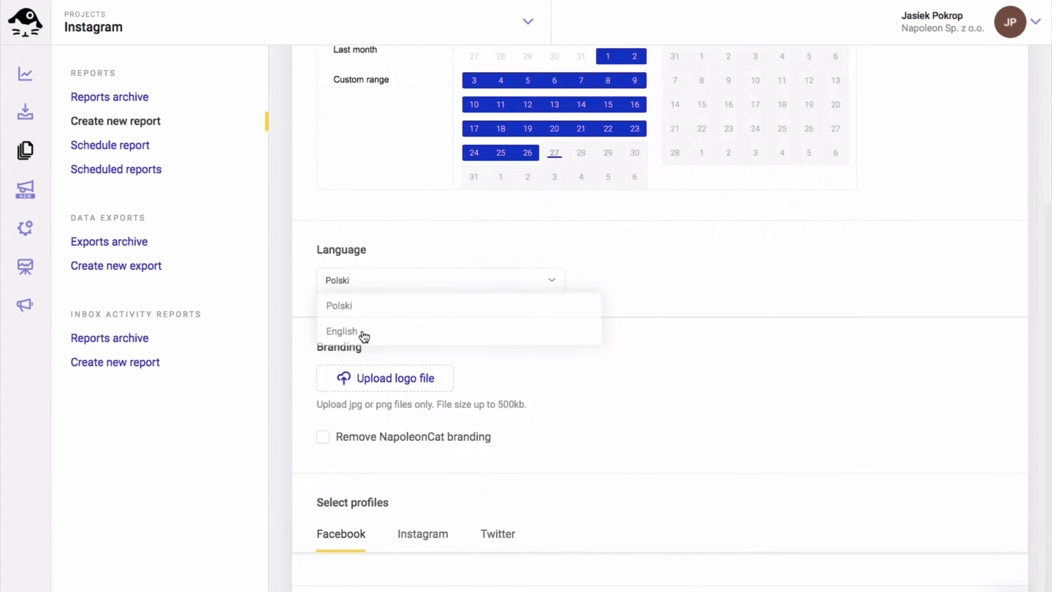
click(340, 331)
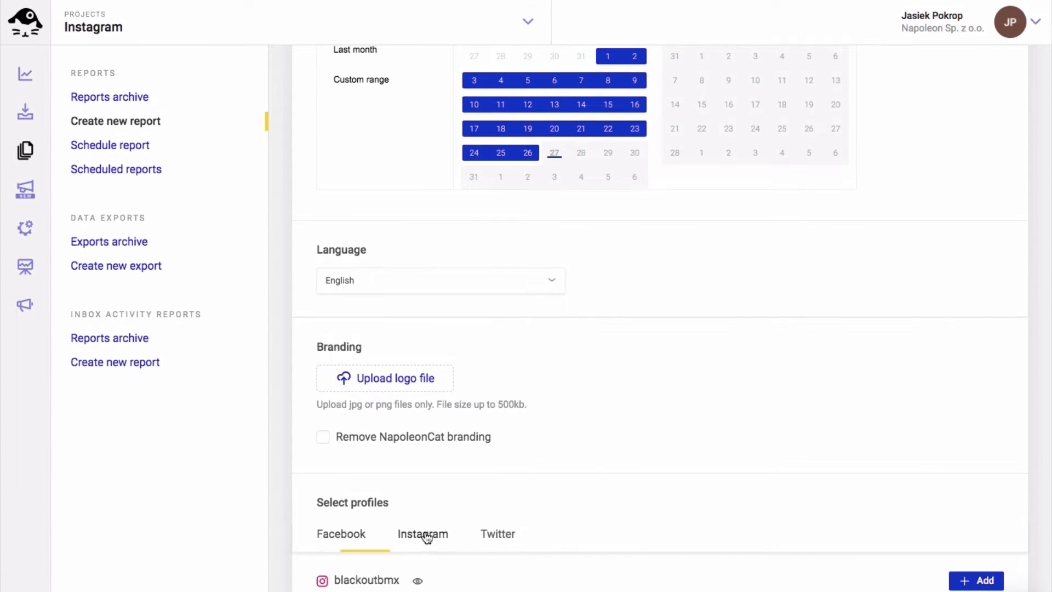
scroll(down, 3)
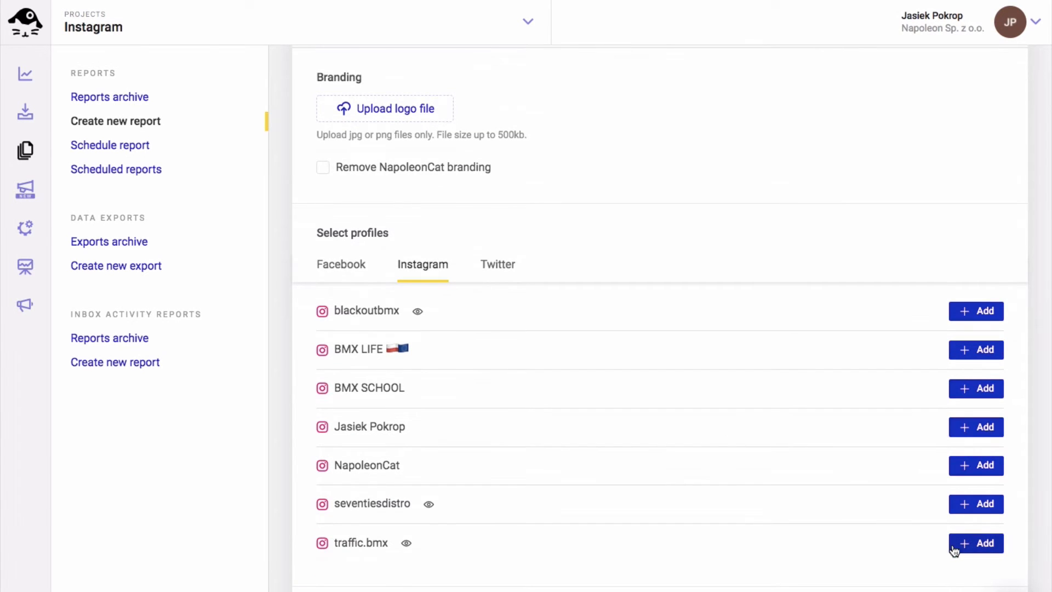
- Add traffic.bmx with all positions checked and generate the report
click(974, 543)
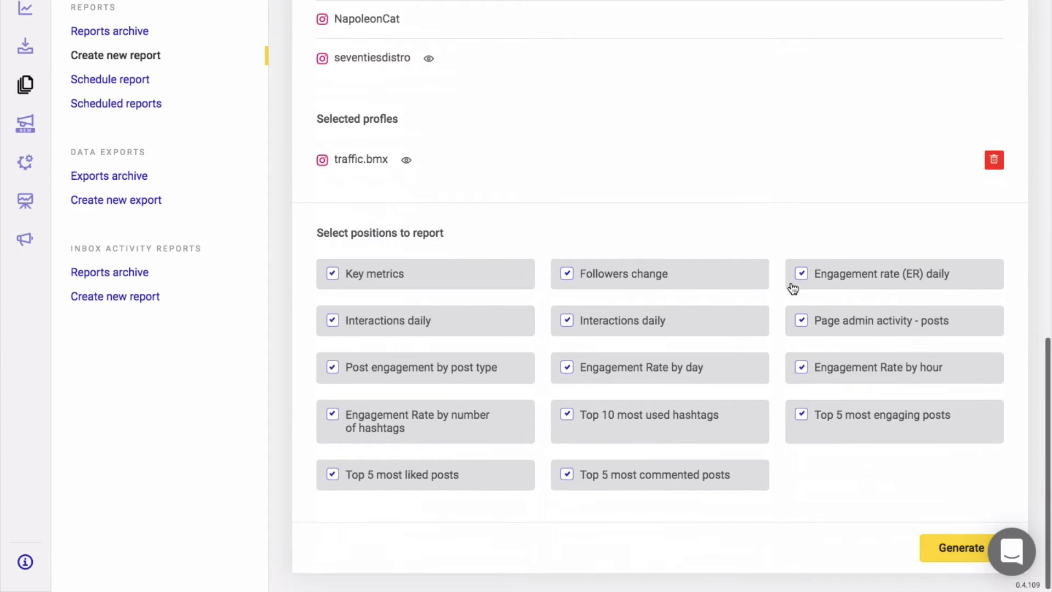
mouse_move(834, 478)
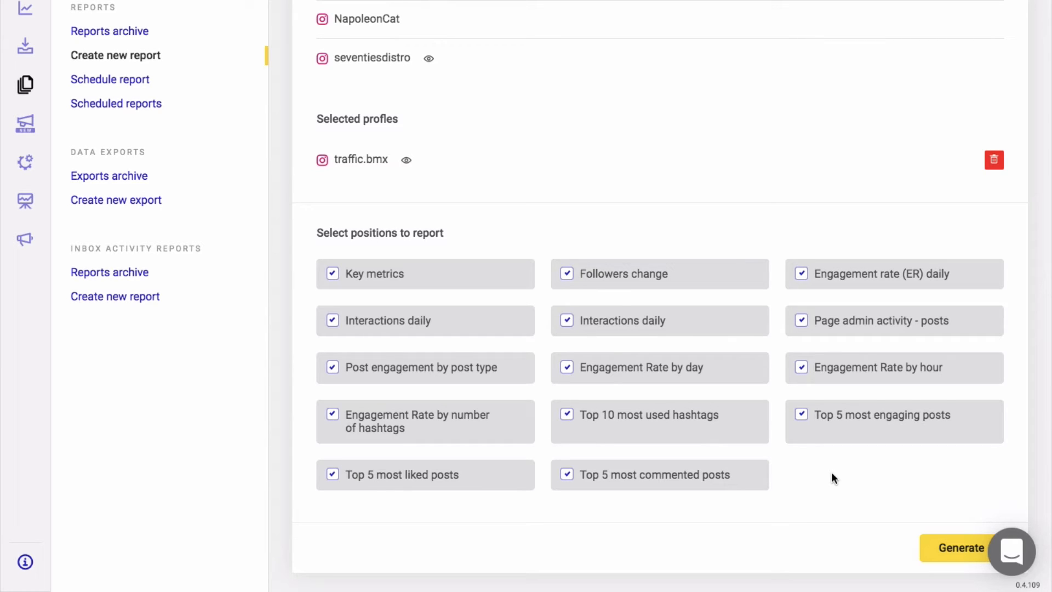
click(959, 547)
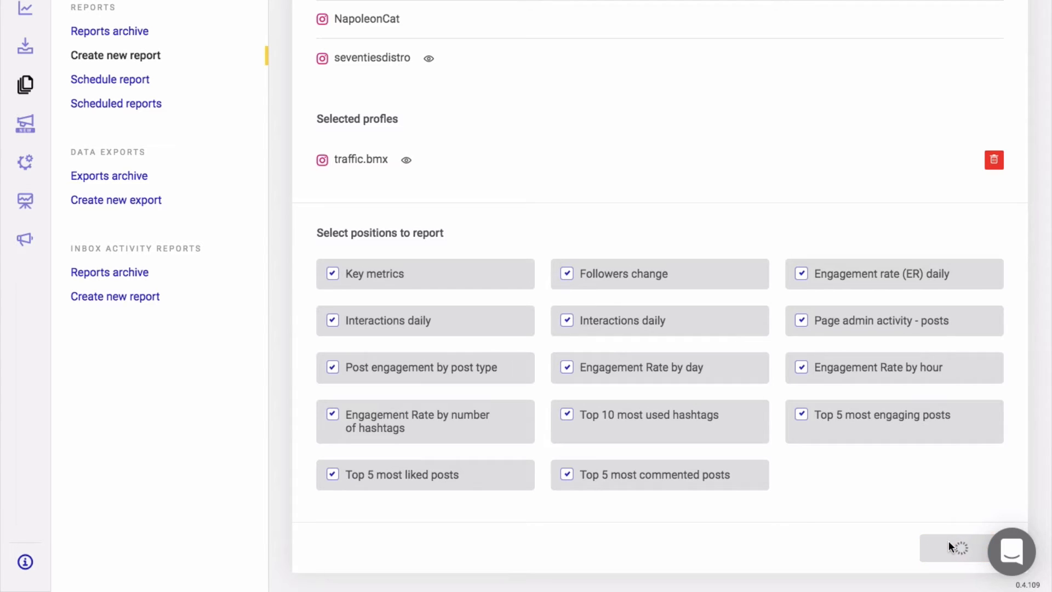
click(954, 548)
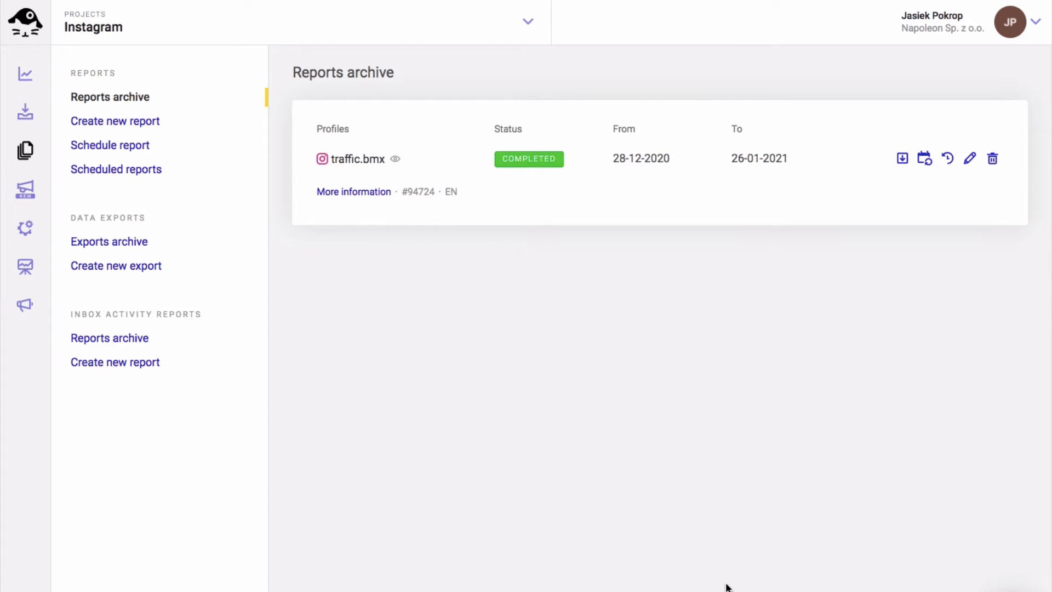
mouse_move(870, 278)
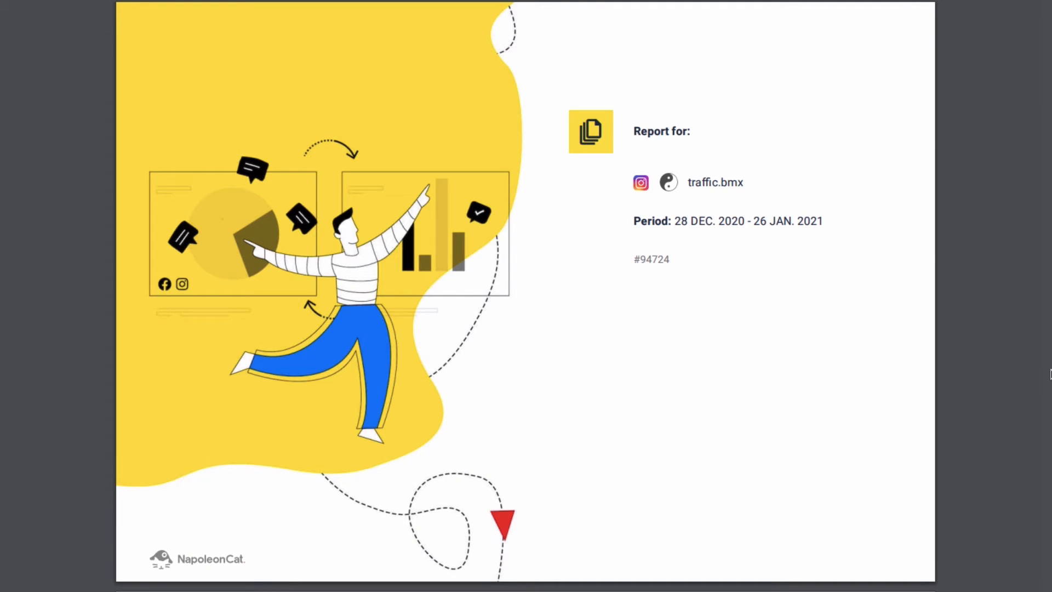
- Scroll through the traffic.bmx report PDF down to the Legend on page 17
scroll(down, 3)
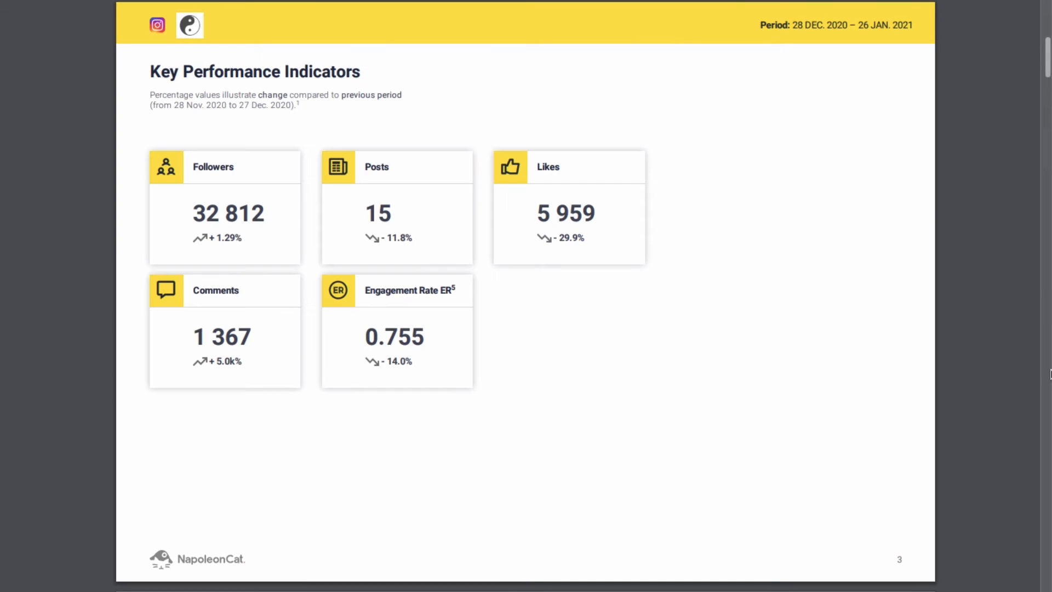
scroll(down, 3)
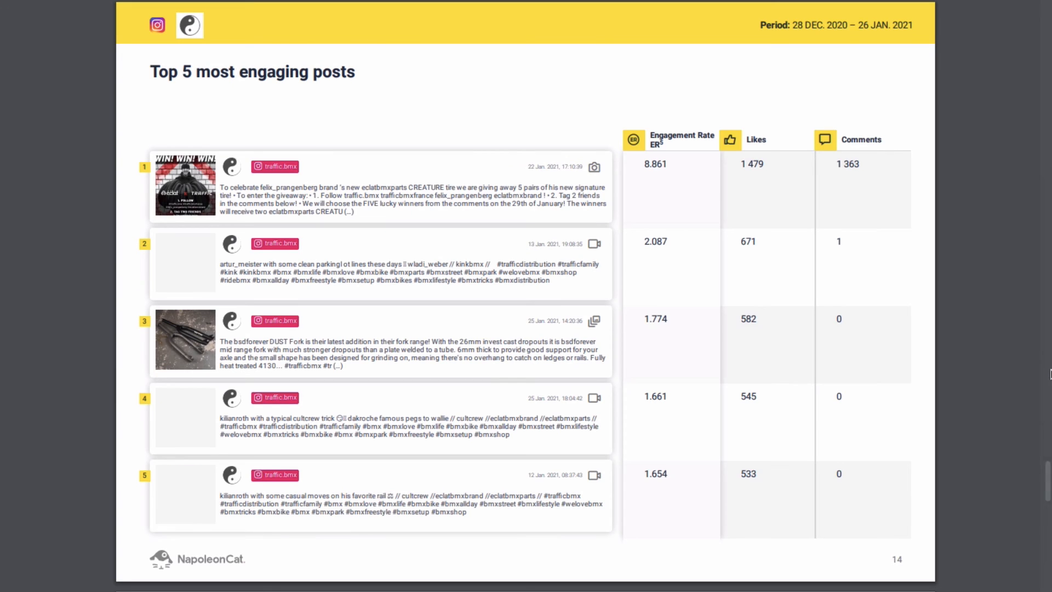
scroll(down, 3)
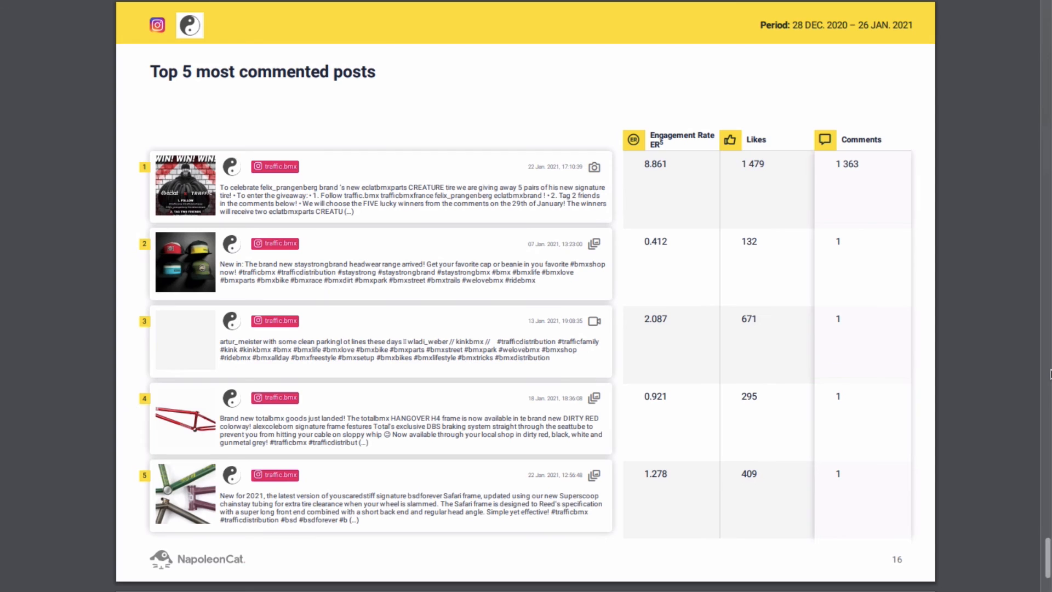
scroll(down, 3)
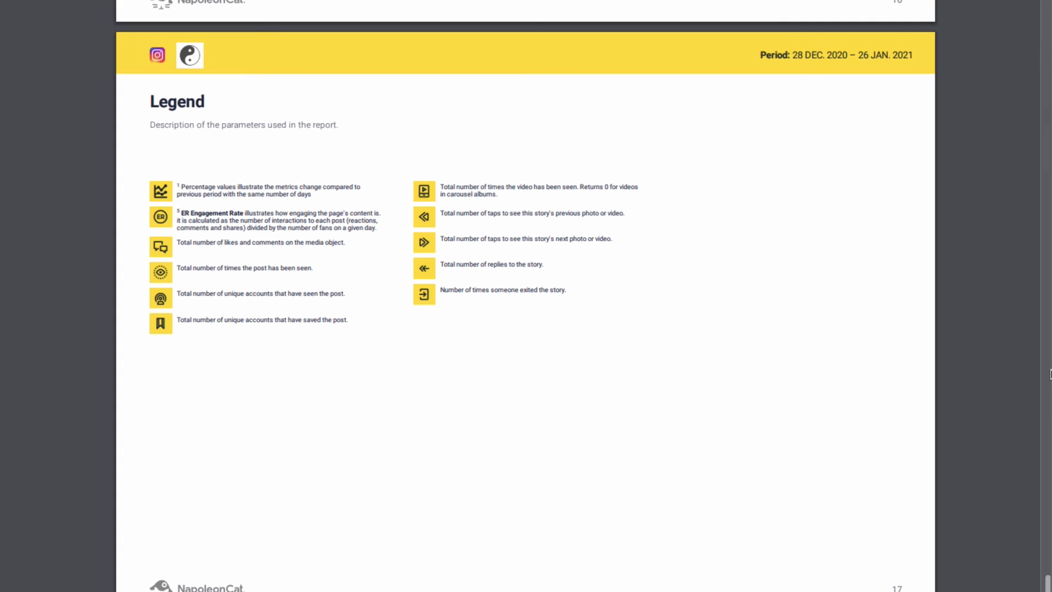